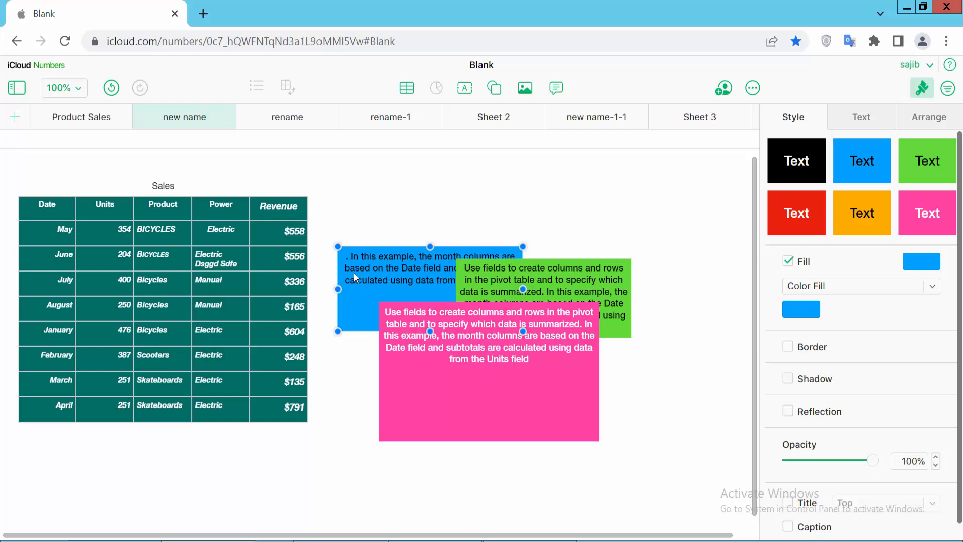
Step: Use the blue text box's context menu to bring it to the front
{"action": "right_click", "coordinate": [355, 278]}
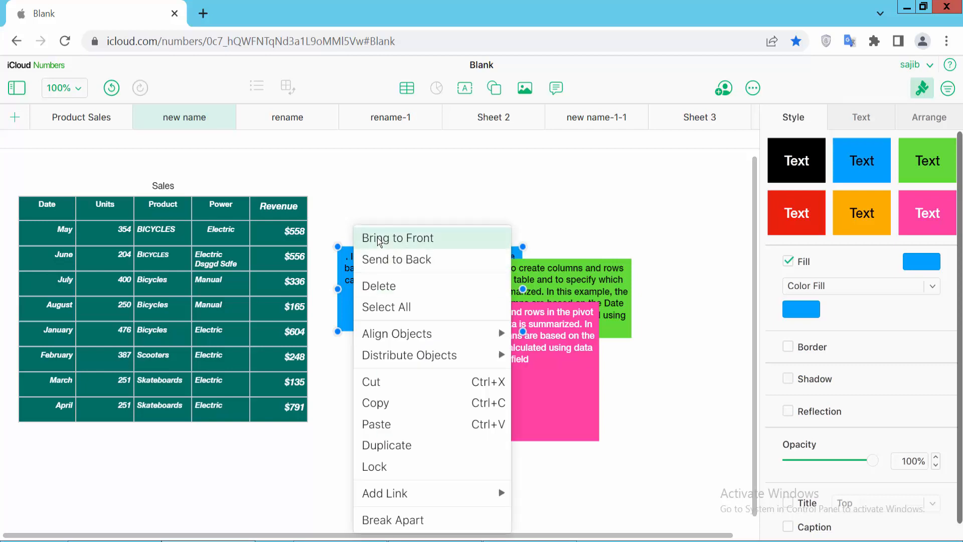
{"action": "left_click", "coordinate": [398, 237]}
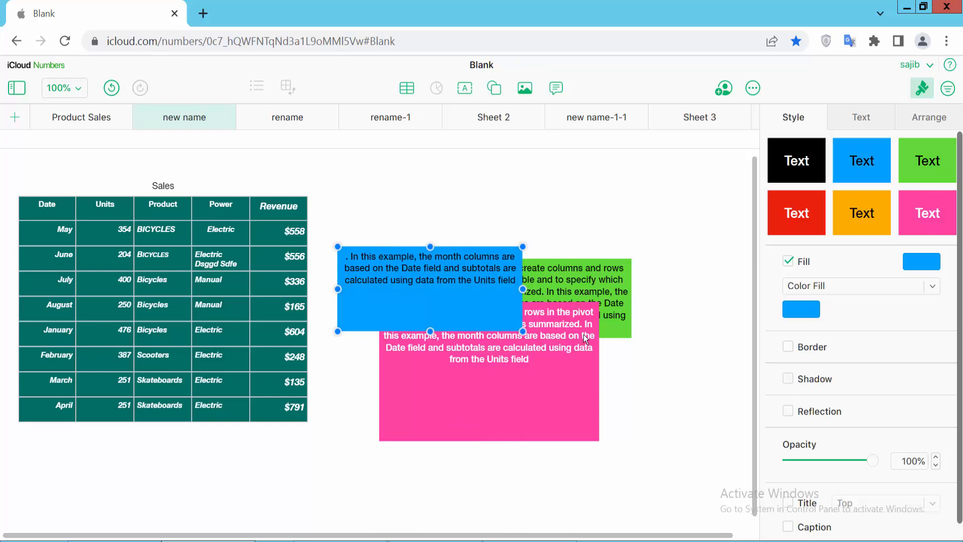
{"action": "mouse_move", "coordinate": [413, 300]}
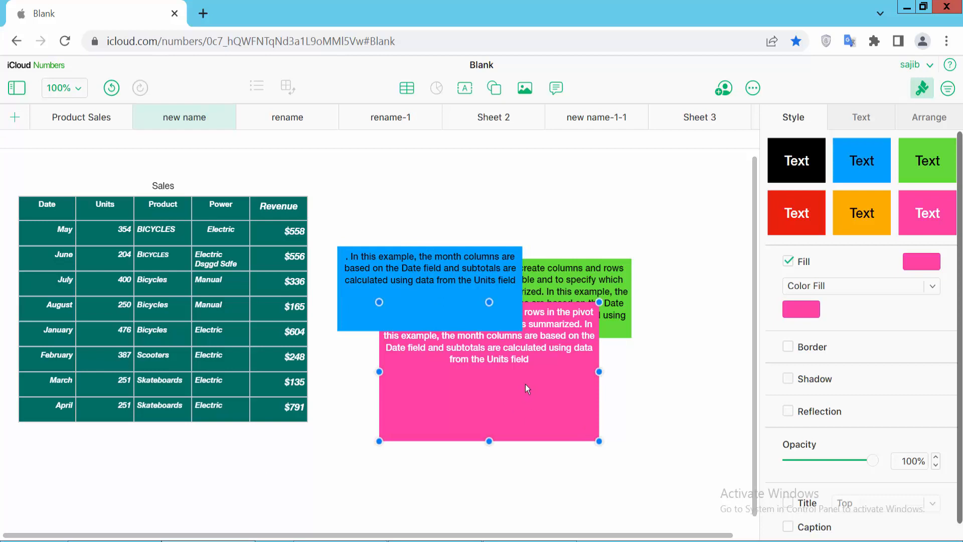
{"action": "mouse_move", "coordinate": [914, 140]}
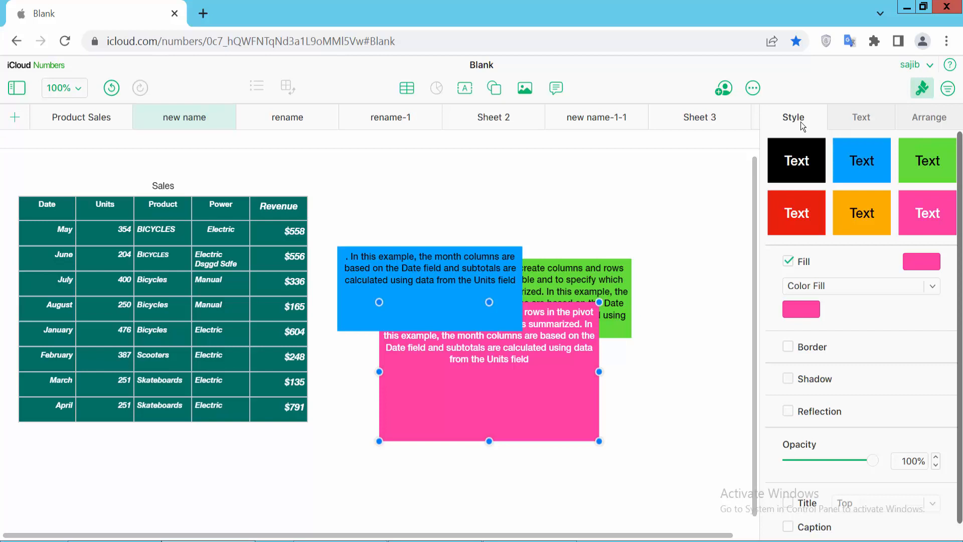
Step: Move the selected pink text box to the front from the sidebar's Arrange options
{"action": "left_click", "coordinate": [927, 118]}
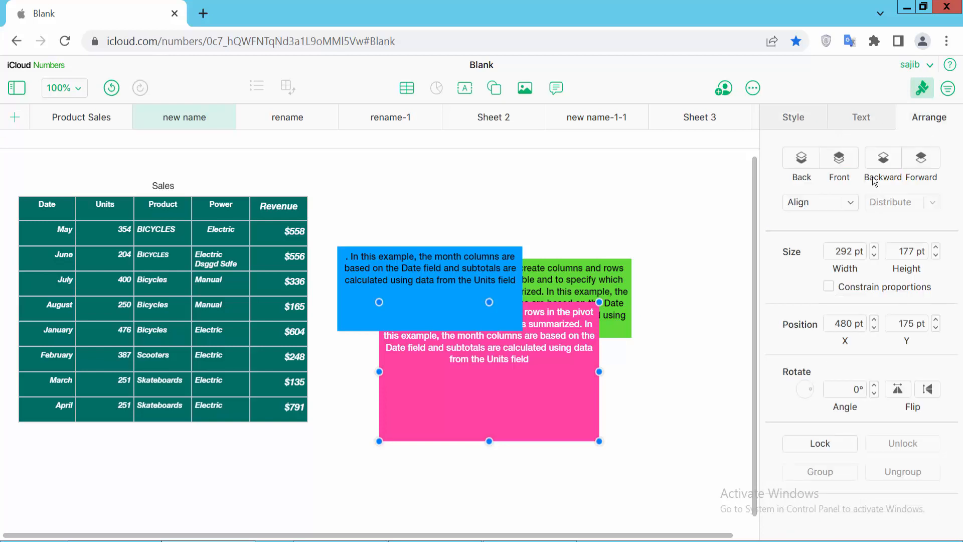
{"action": "mouse_move", "coordinate": [840, 158]}
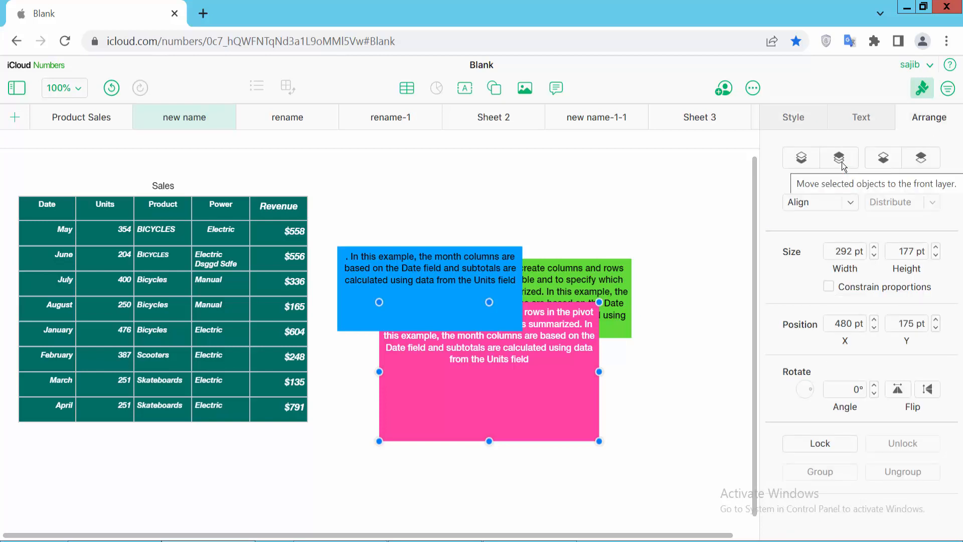
{"action": "left_click", "coordinate": [838, 157]}
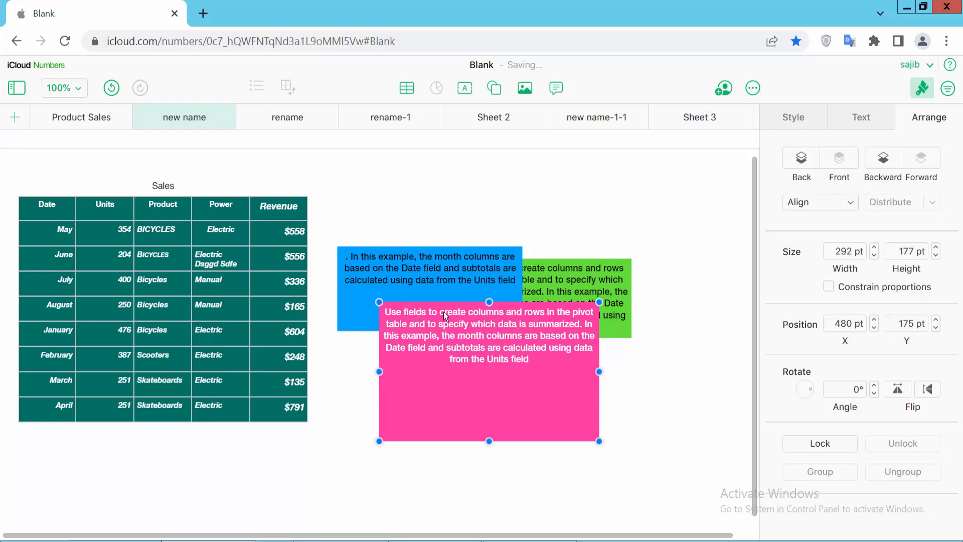
{"action": "mouse_move", "coordinate": [612, 410]}
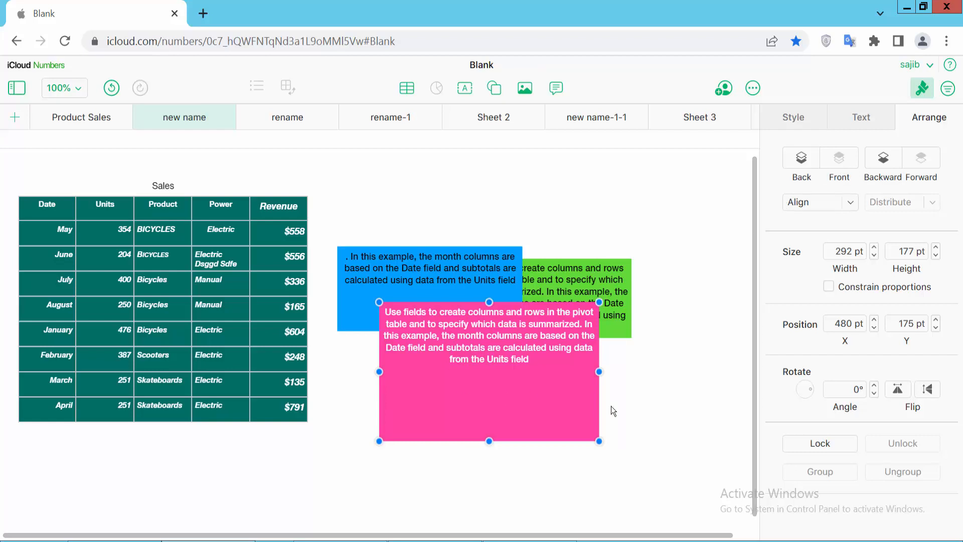